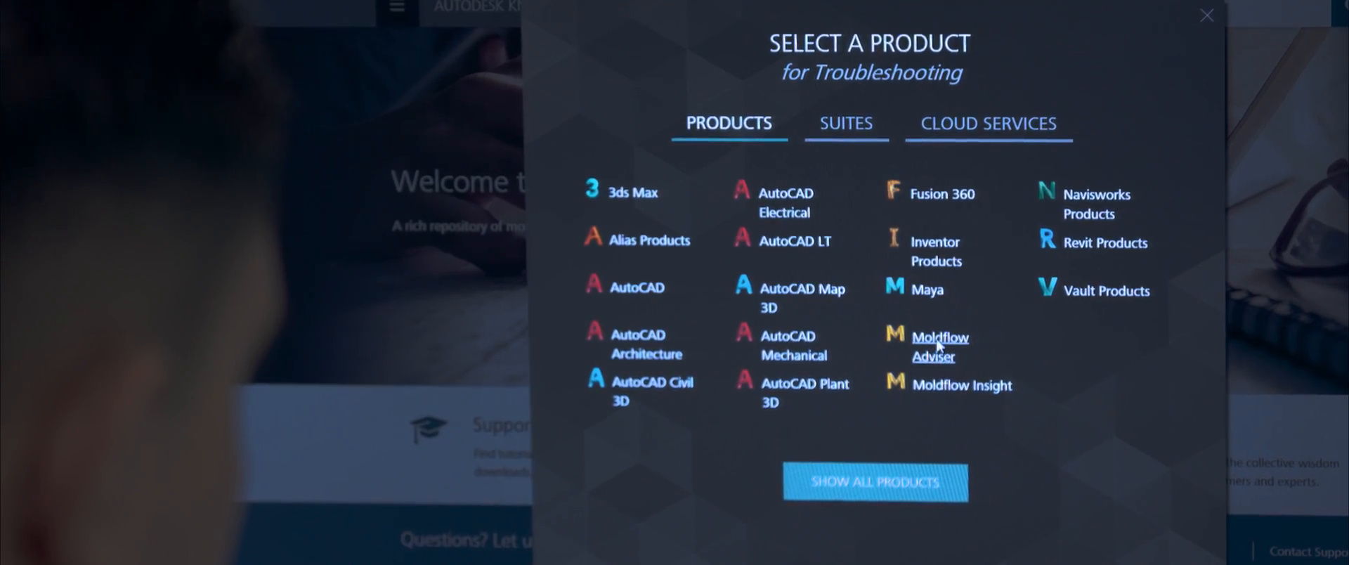
Step: Choose Moldflow Adviser in the product selector to show its troubleshooting articles
click(940, 347)
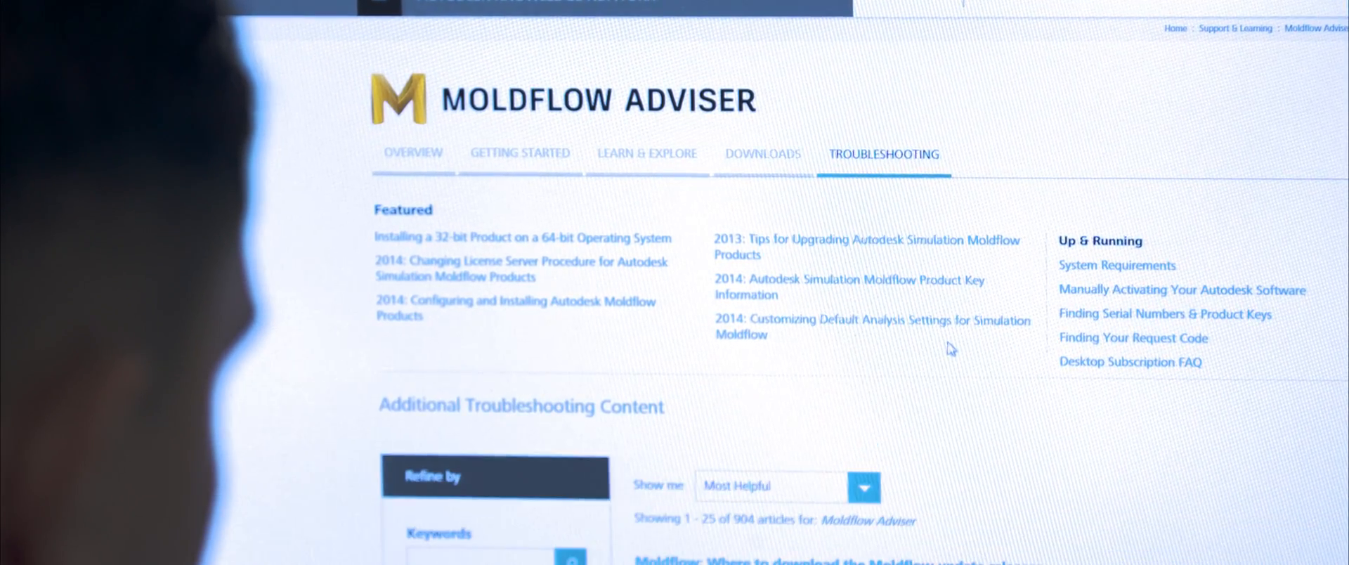